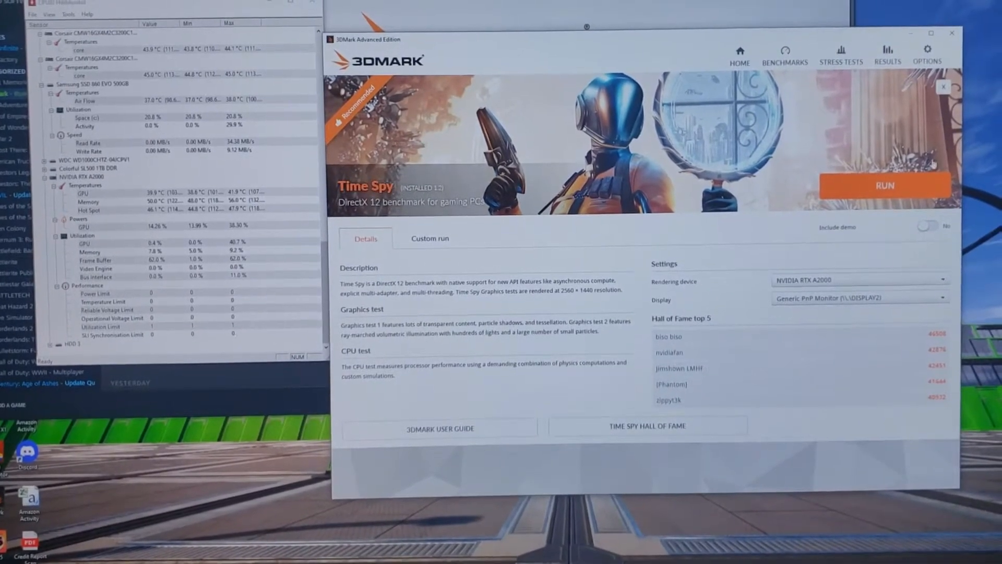
Step: Run the Time Spy DirectX 12 benchmark on the NVIDIA RTX A2000
click(883, 185)
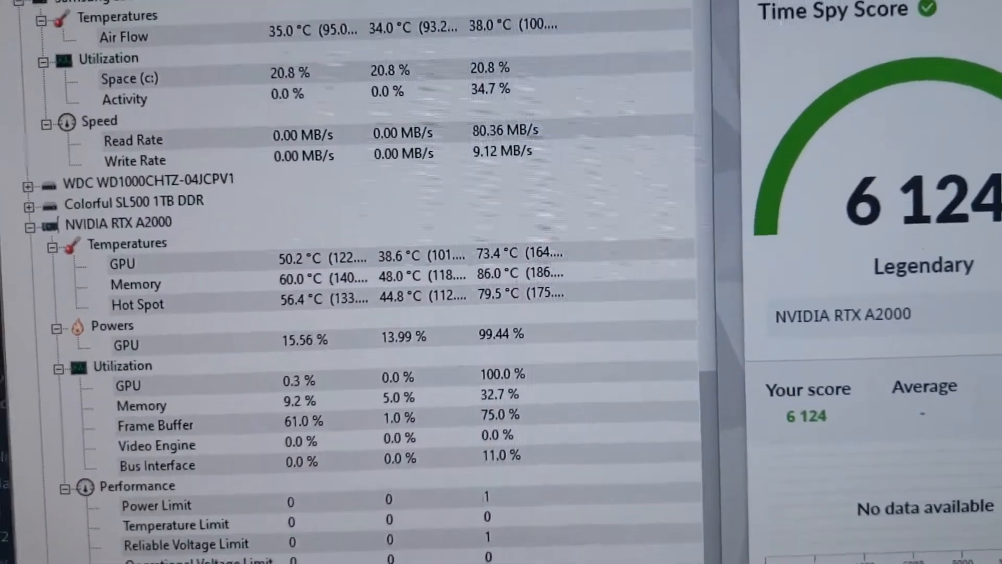
Step: Scroll the Time Spy results to the 5,819 graphics and 8,720 CPU breakdown
scroll(down, 3)
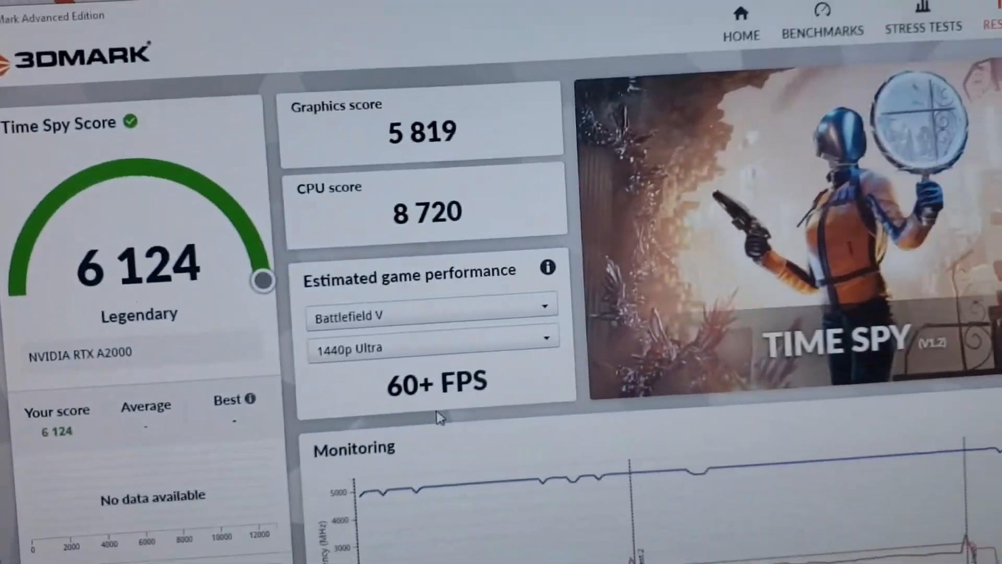
scroll(down, 3)
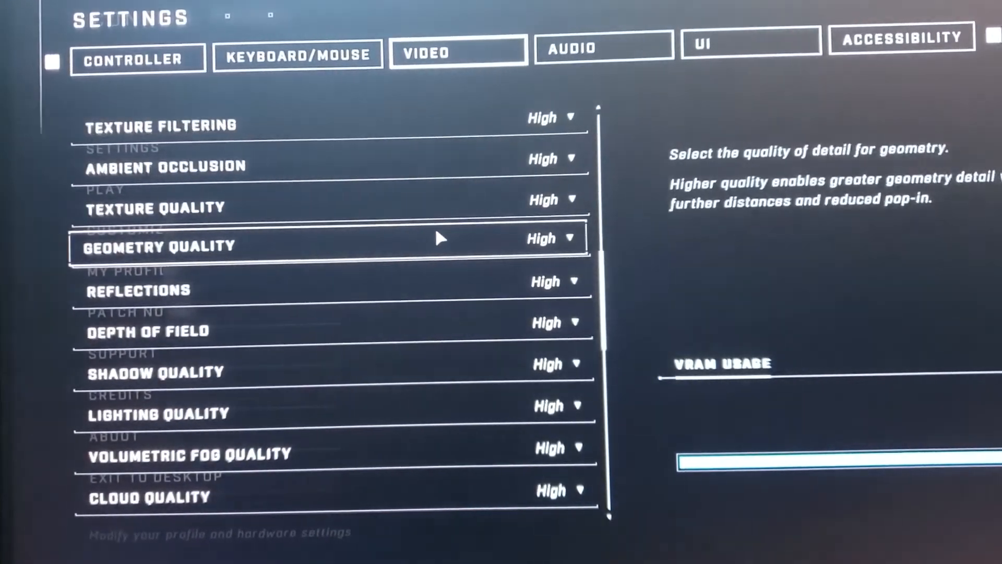
Step: Scroll through Halo Infinite's video quality options down to async compute
scroll(down, 3)
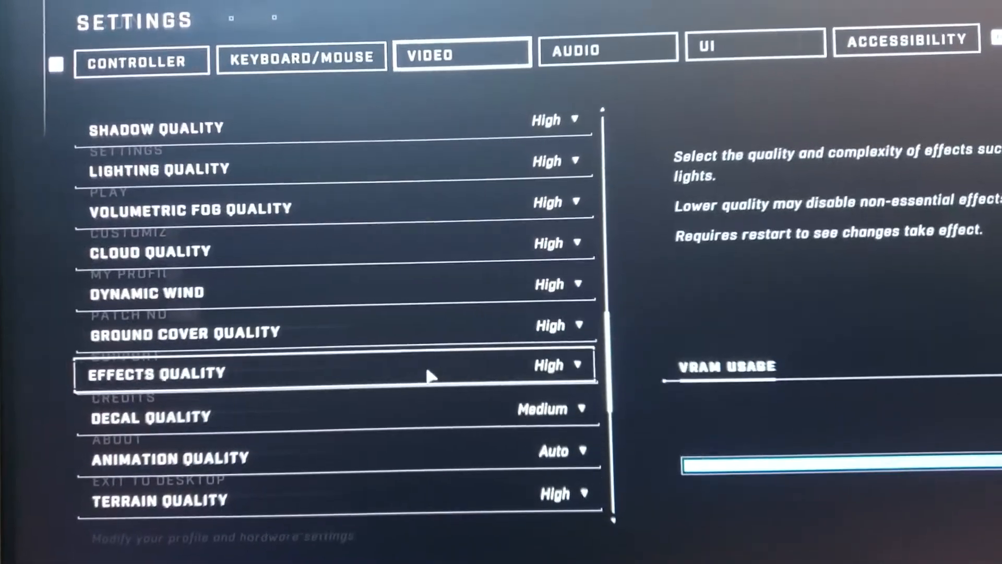
scroll(down, 3)
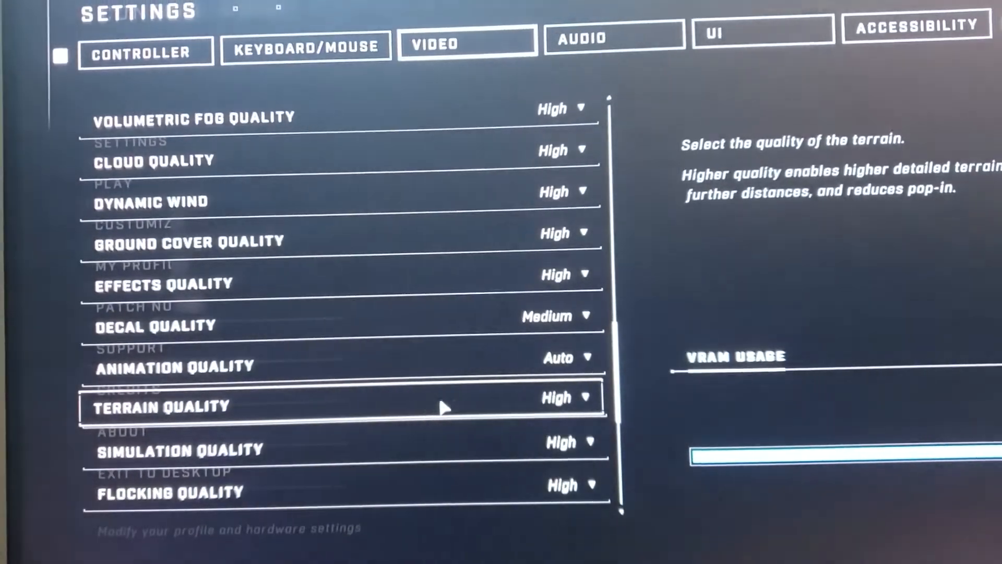
scroll(down, 3)
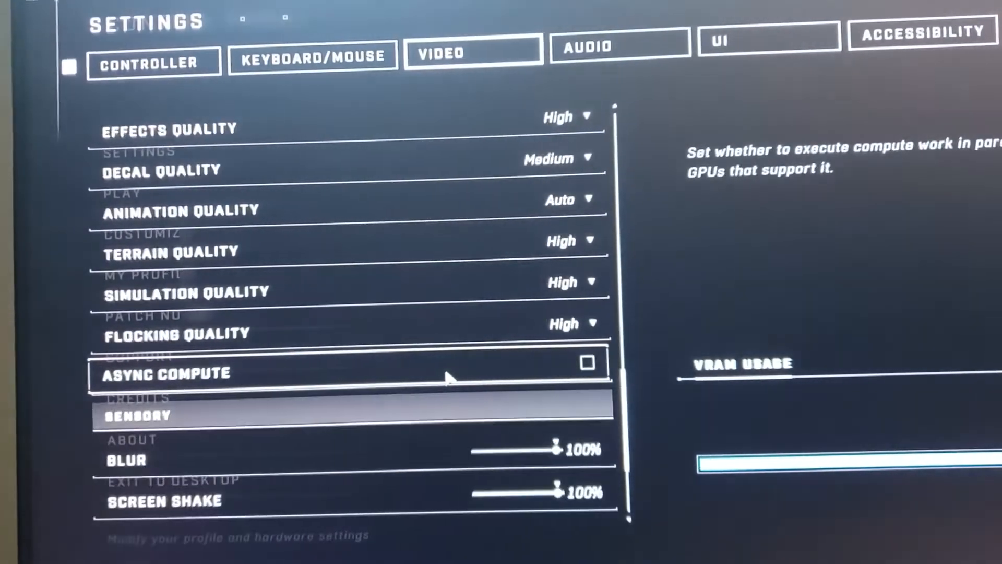
scroll(down, 3)
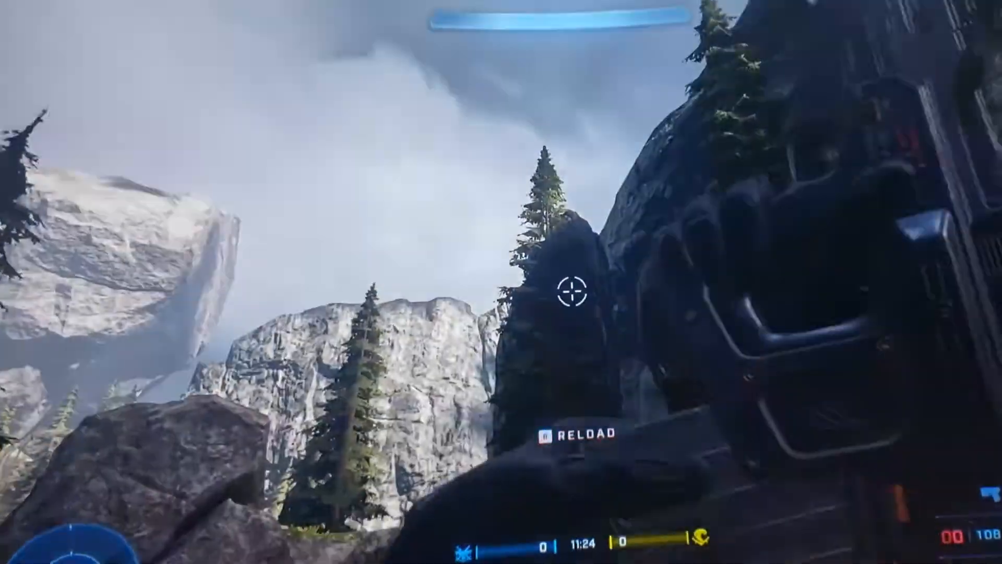
Step: Play a Halo Infinite multiplayer match on a rocky outdoor map, reloading once
key(r)
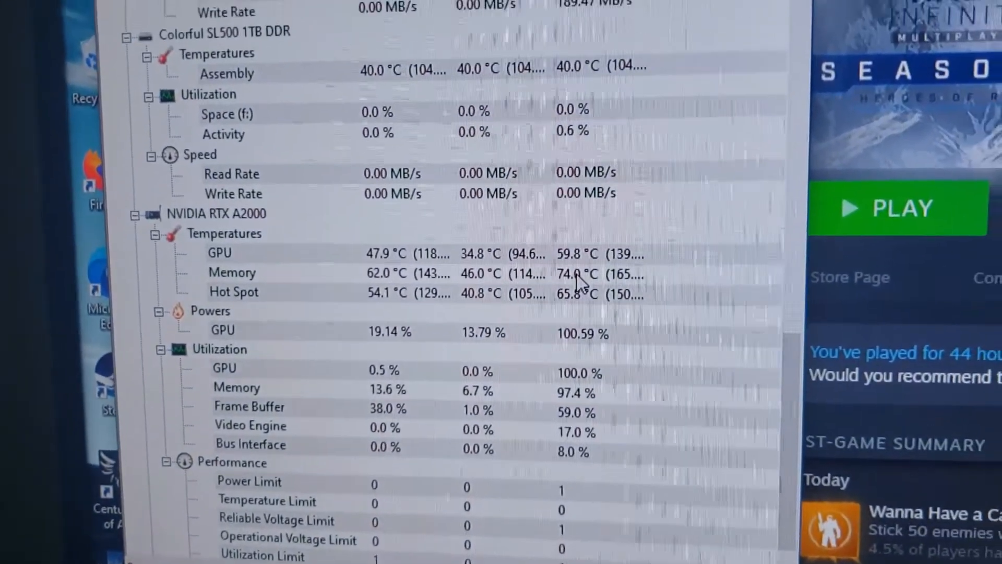
Step: Scroll HWMonitor to the RTX A2000 readings, GPU peaking at 59.8 °C
scroll(down, 3)
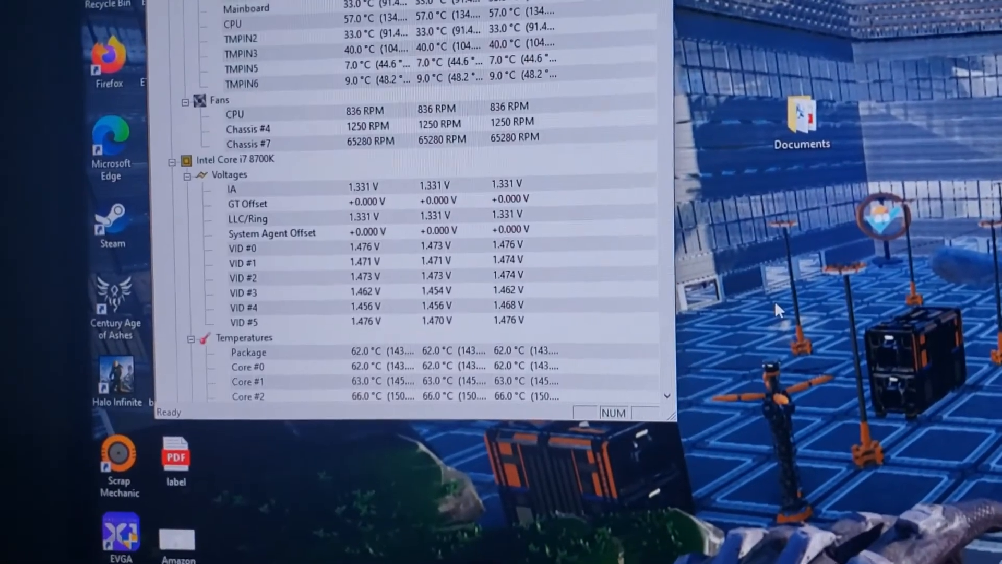
Step: Scroll HWMonitor past the CPU to the RTX 3080 Ti temperatures, fans and power
scroll(down, 3)
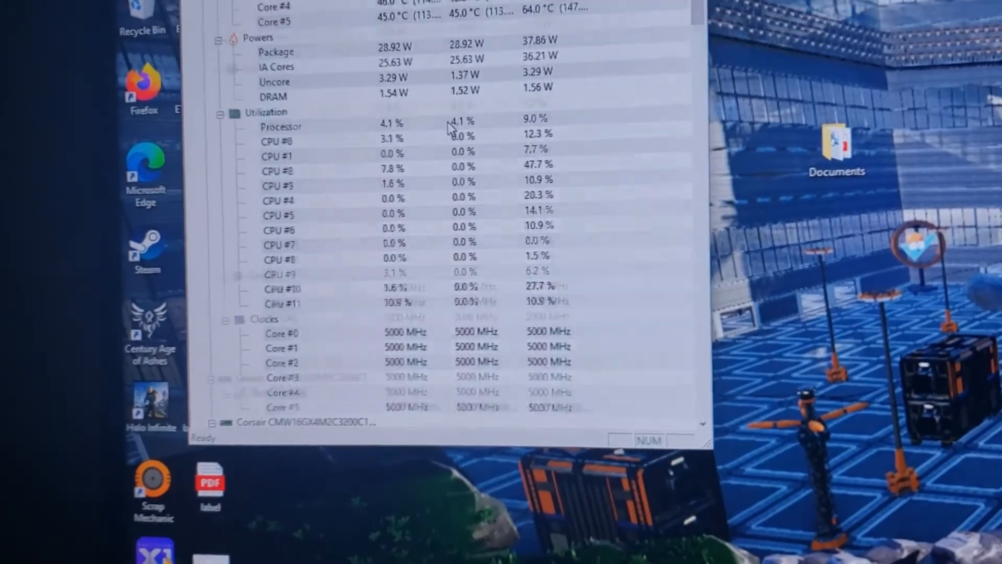
scroll(down, 3)
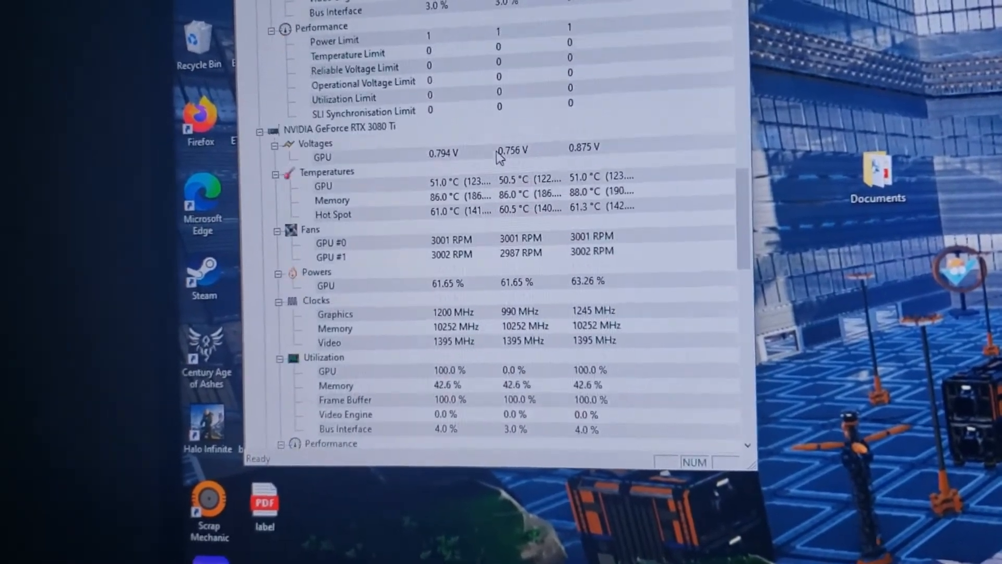
scroll(down, 3)
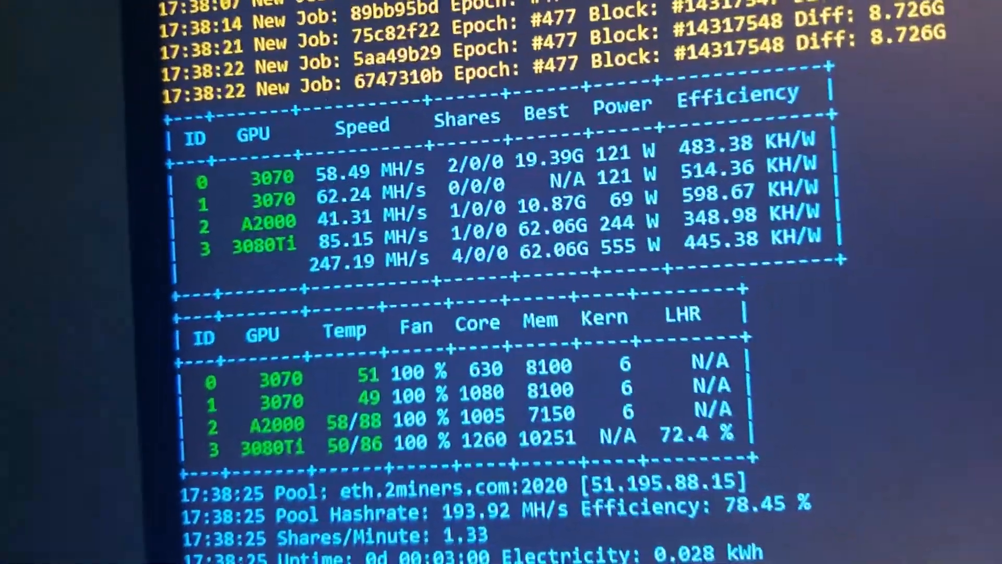
Step: Scroll the miner console to the GPU table showing the A2000 at 41.31 MH/s, 69 W
scroll(down, 3)
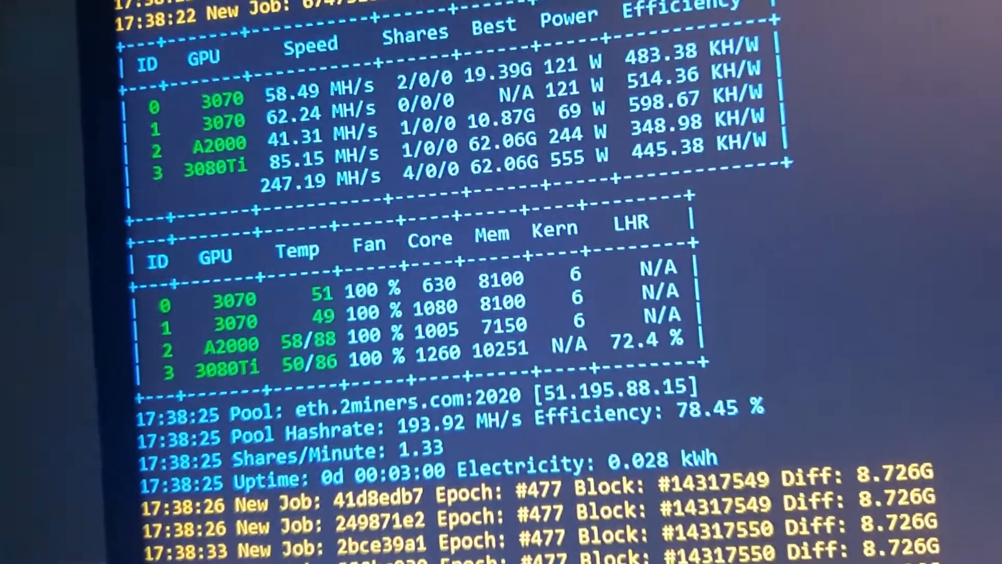